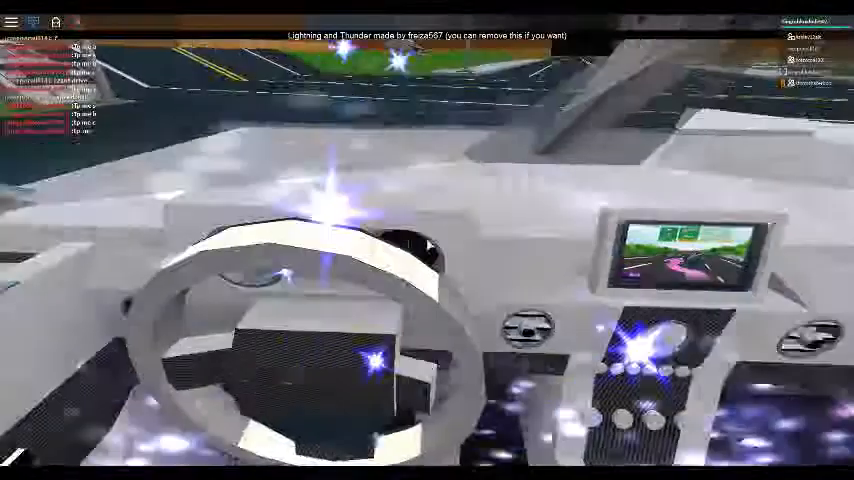
{"action": "mouse_move", "coordinate": [428, 247]}
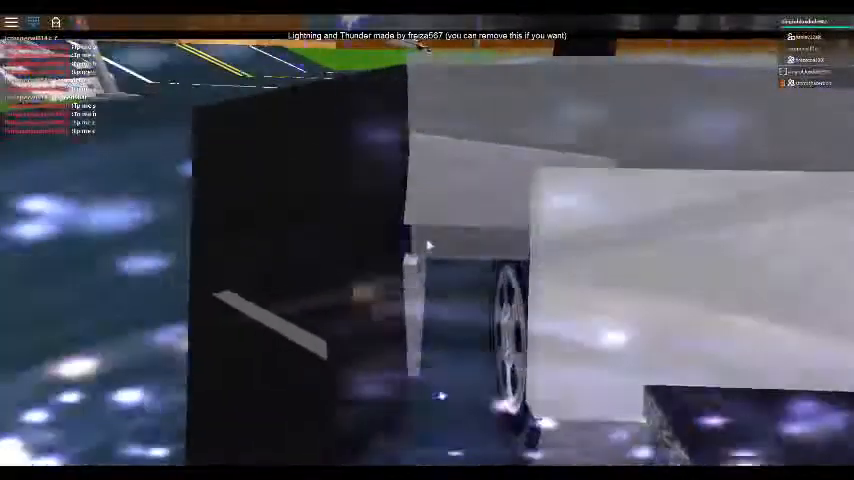